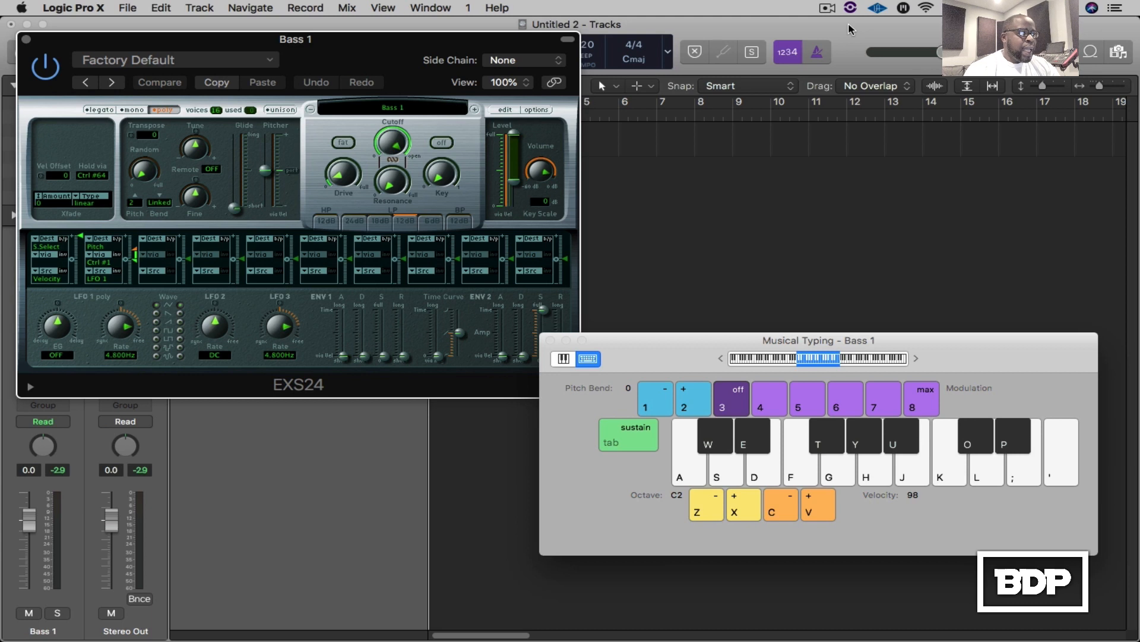
mouse_move(757, 4)
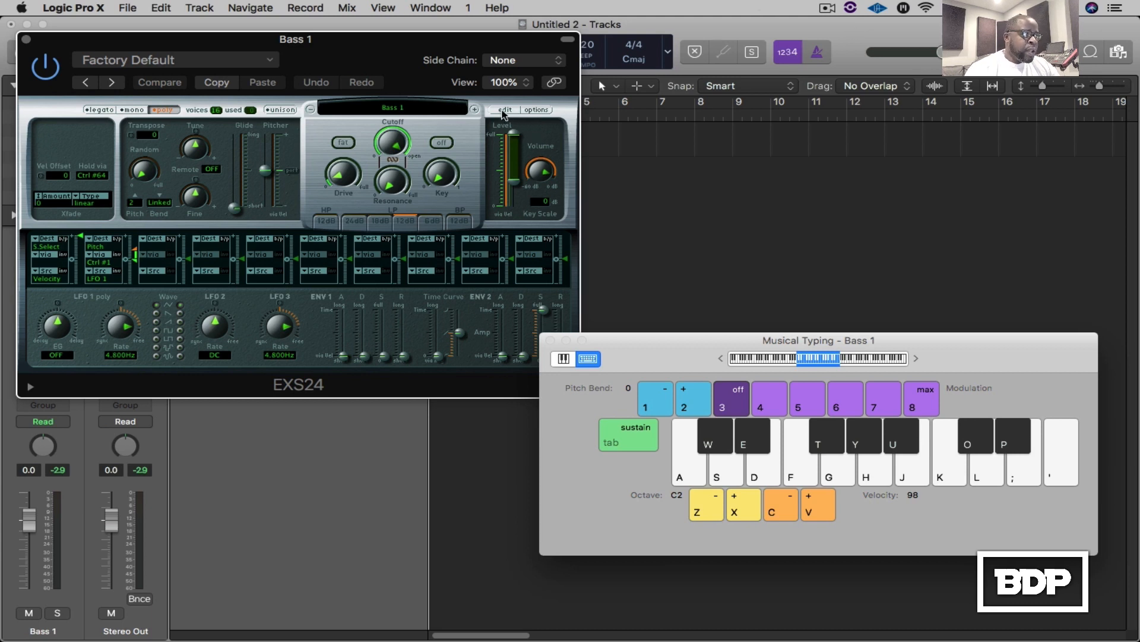
Enable one-shot playback for Zone #1 (Bass_Drop_03.wav) in the EXS24 Instrument Editor
click(504, 109)
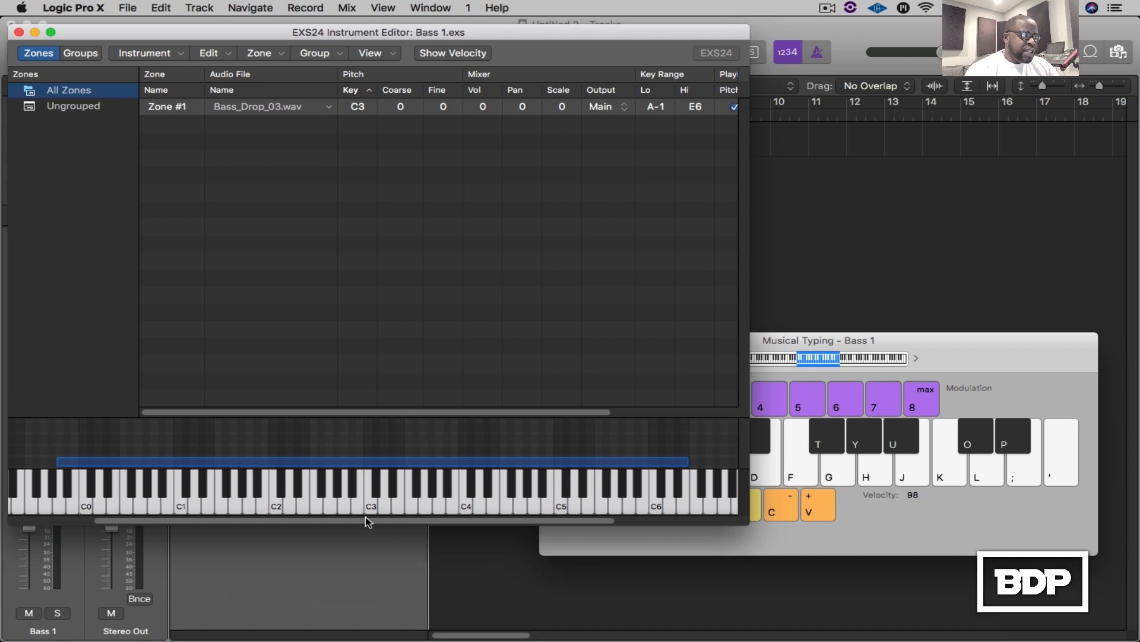
mouse_move(408, 466)
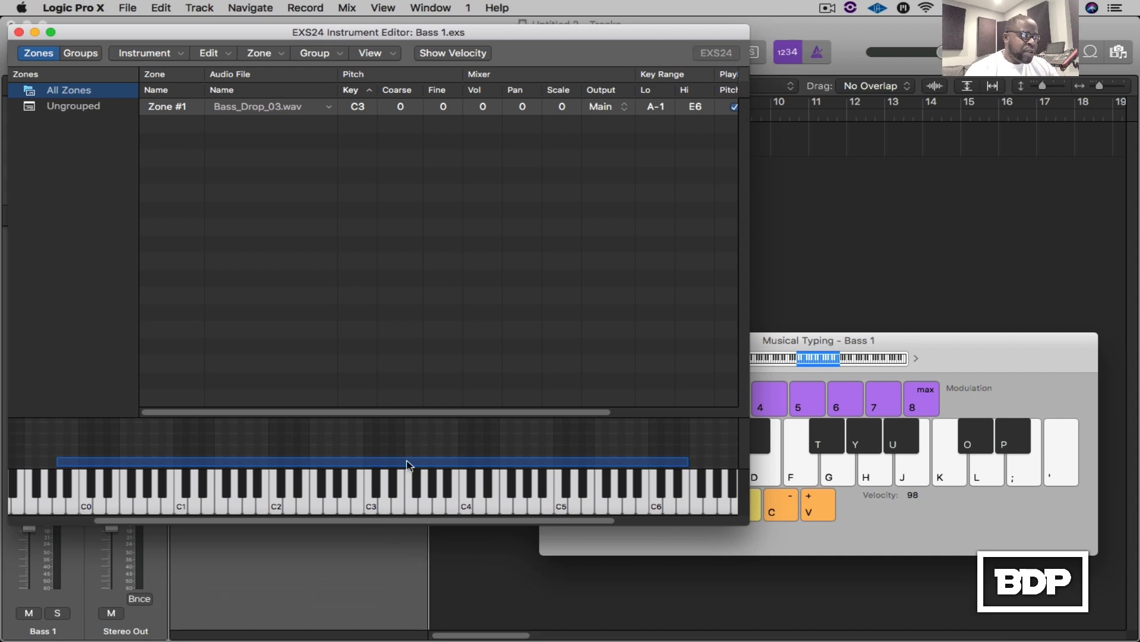
mouse_move(173, 462)
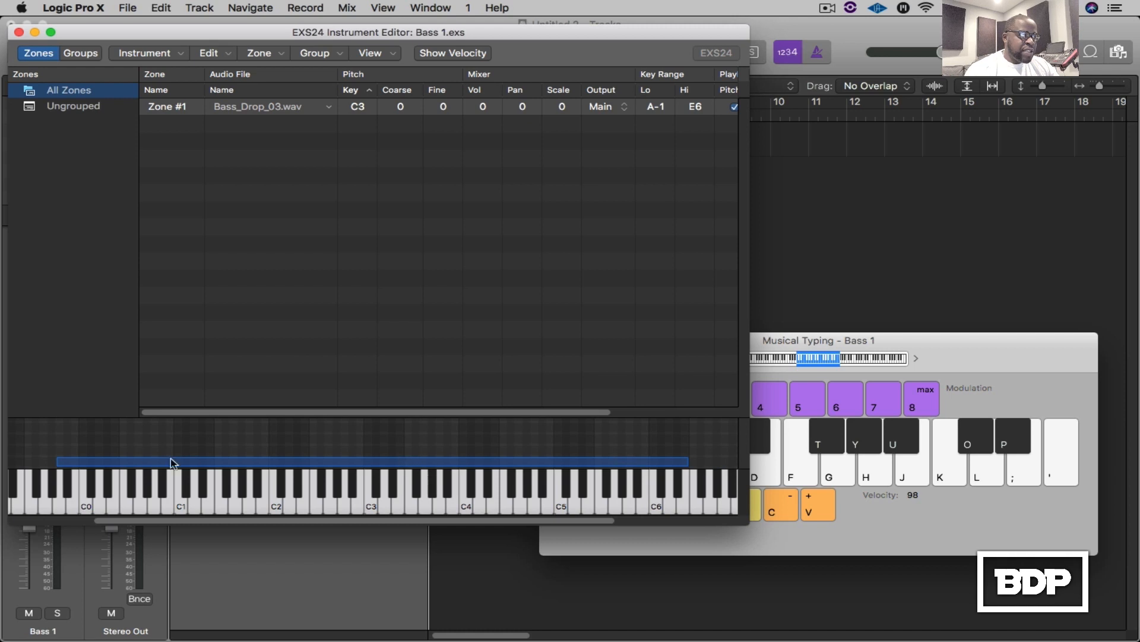
mouse_move(463, 423)
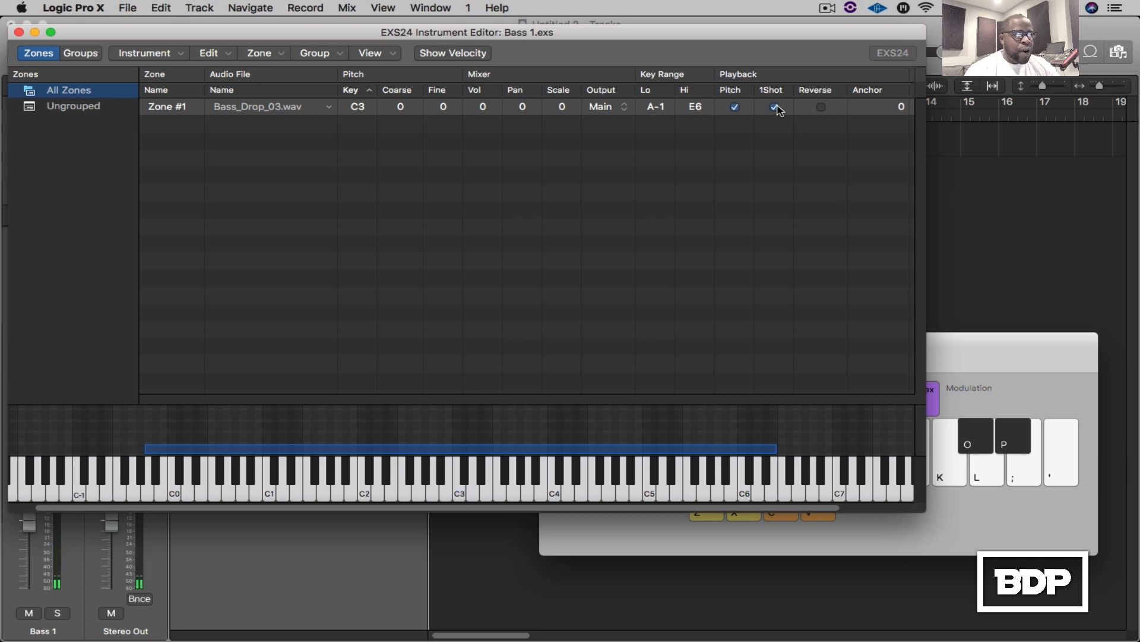
click(772, 107)
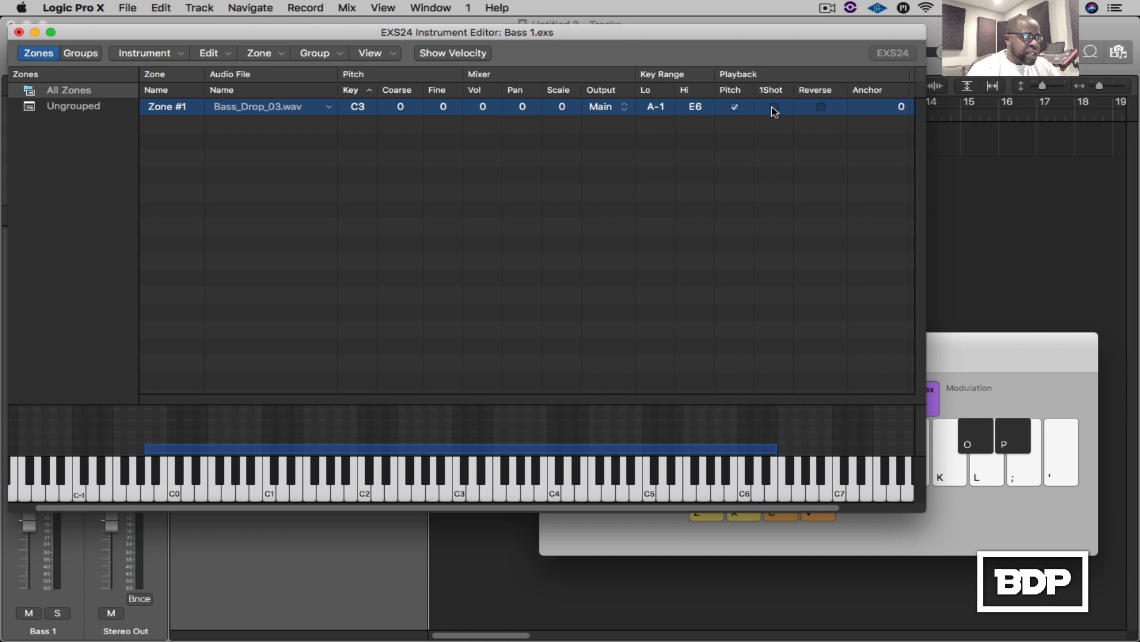
click(773, 106)
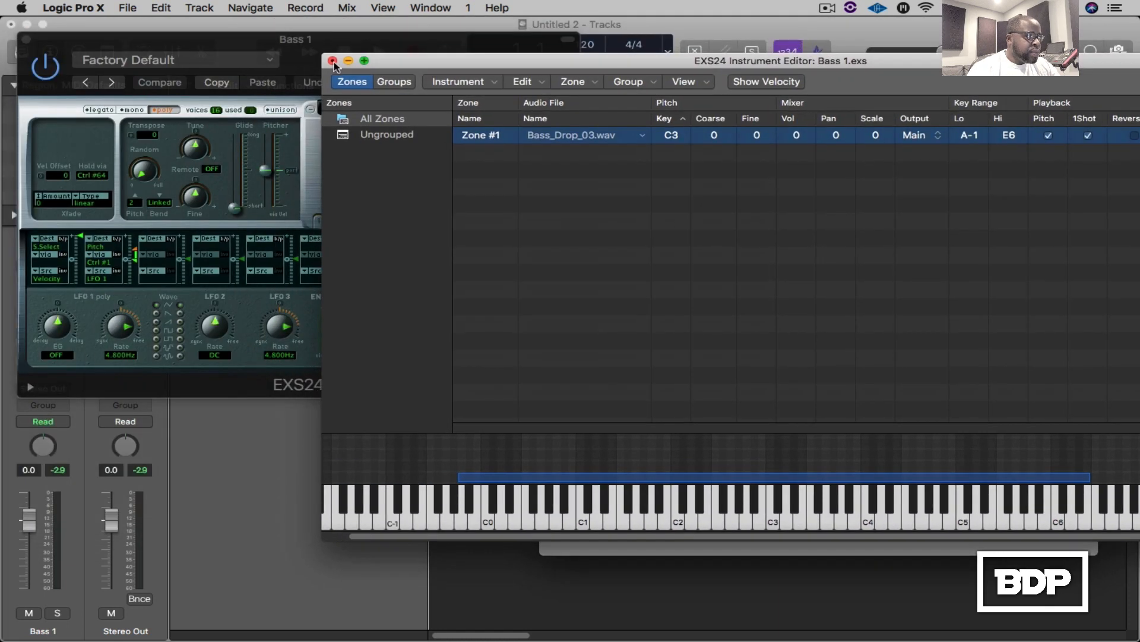
Close the Instrument Editor, discarding changes to the instrument file
click(333, 61)
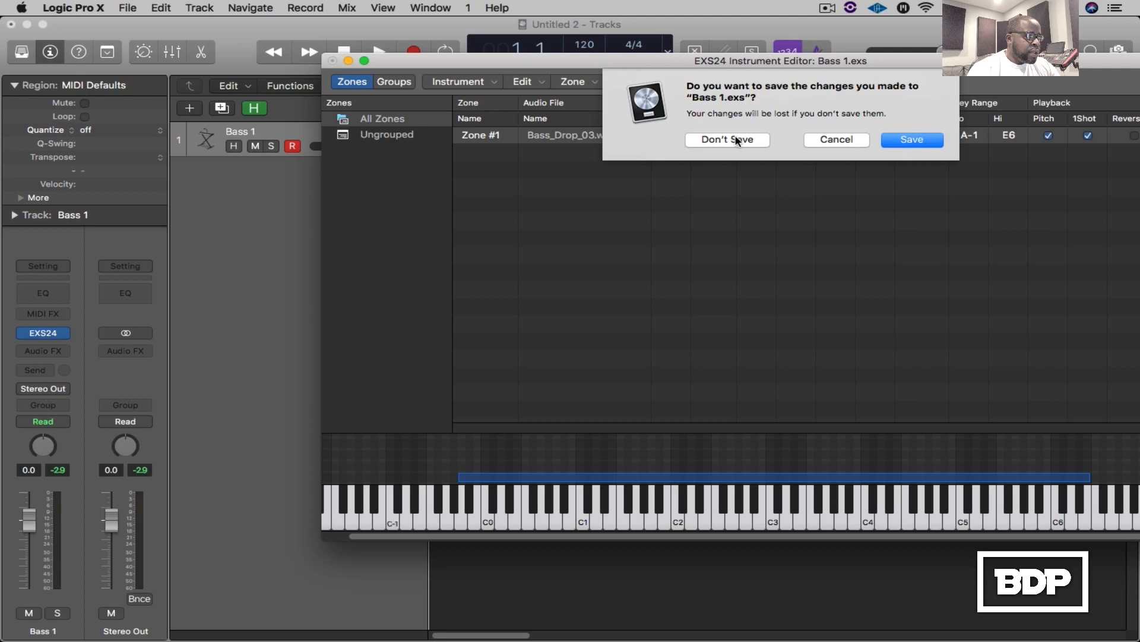
click(727, 140)
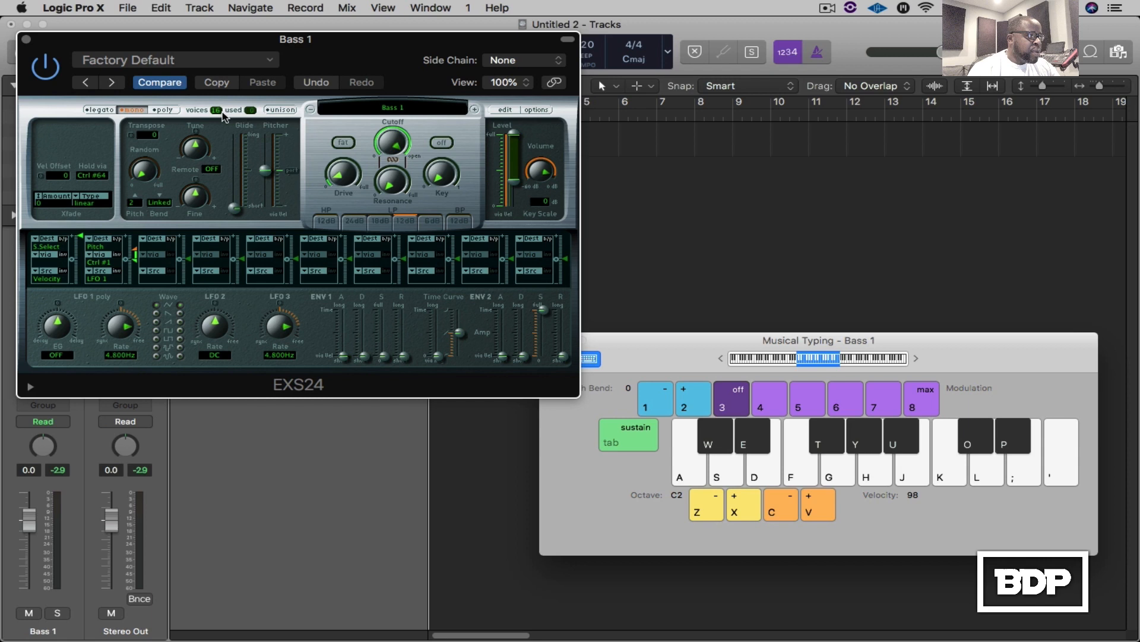
Set the EXS24 bass voice mode to mono
click(164, 109)
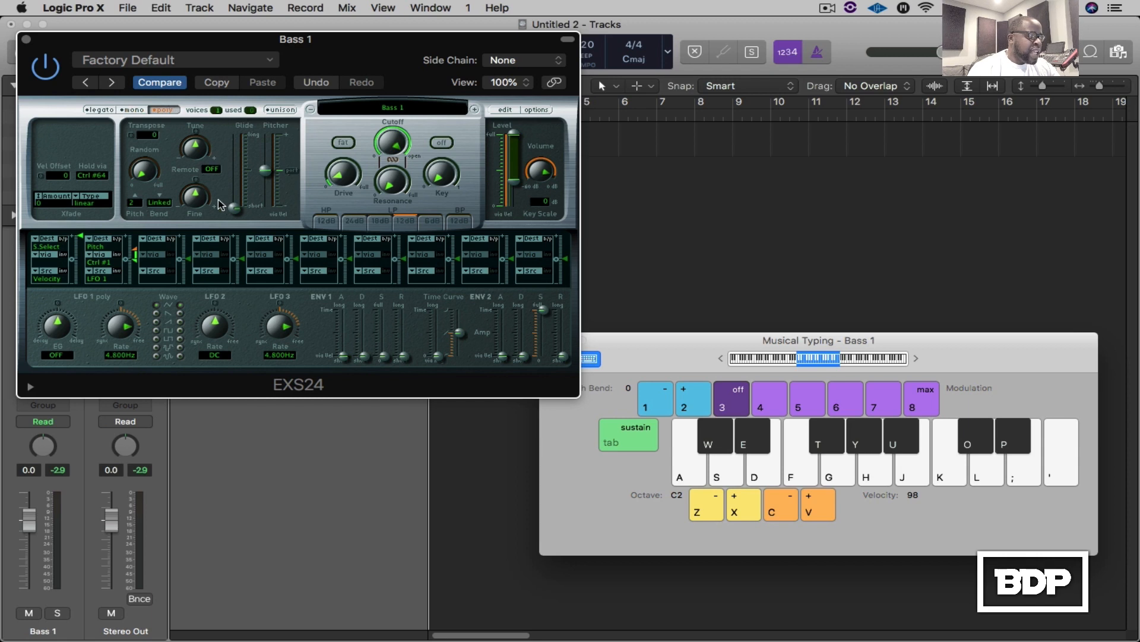
click(125, 110)
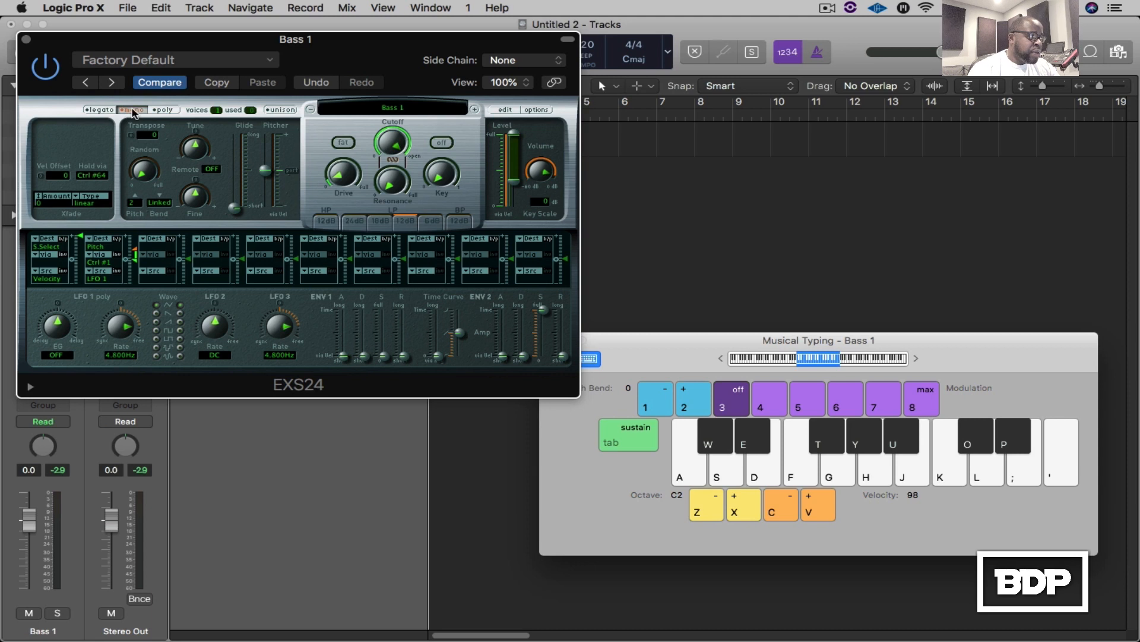
click(130, 109)
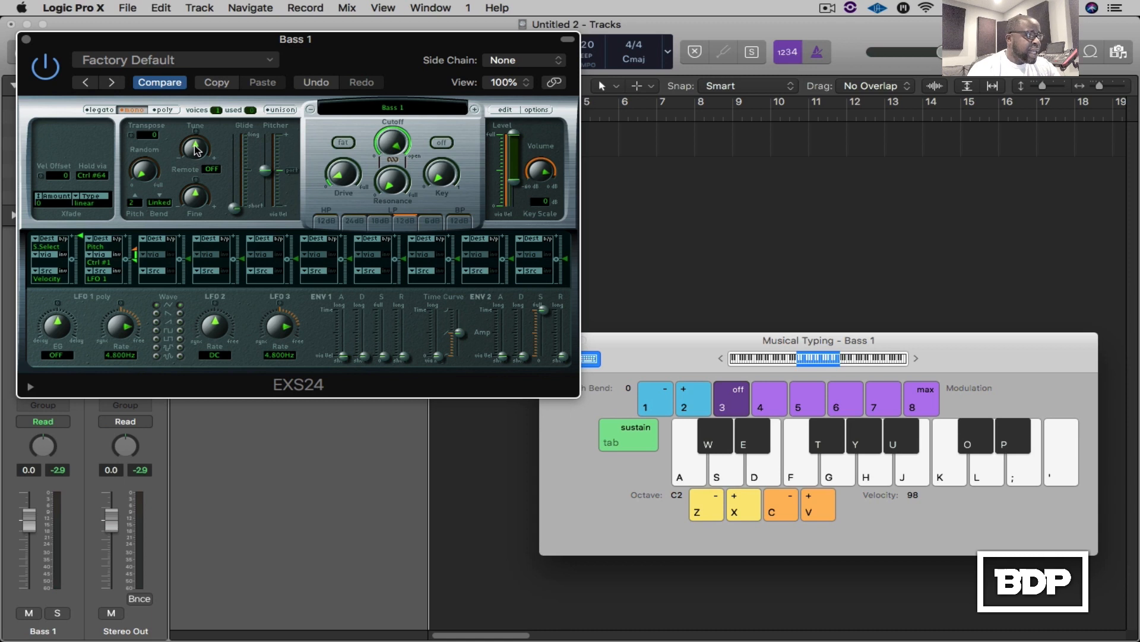
mouse_move(265, 215)
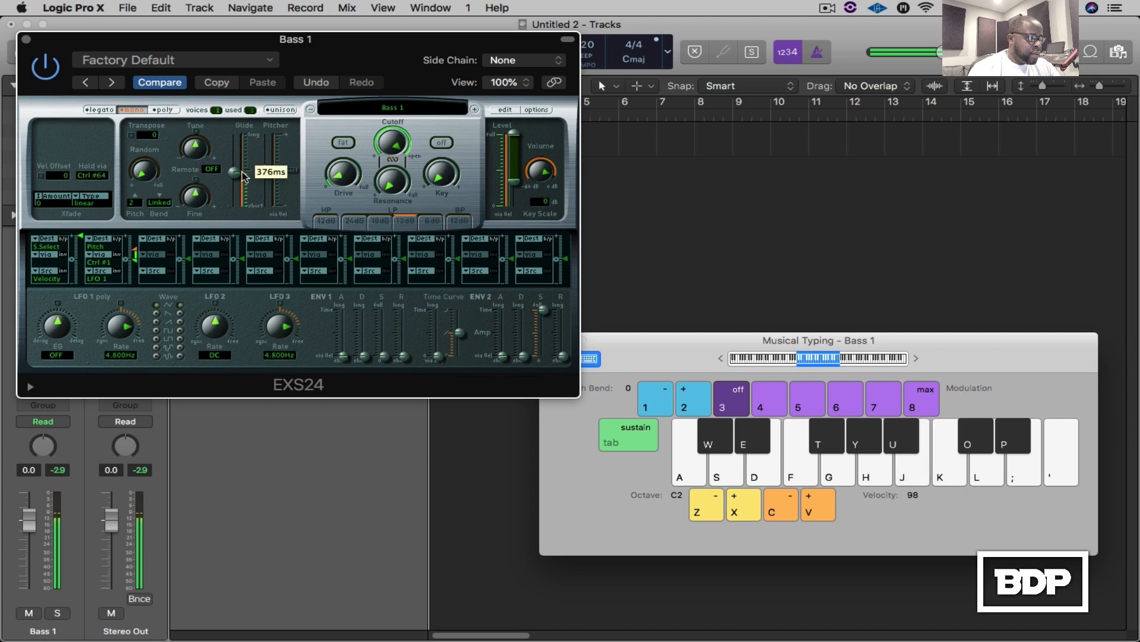
Adjust the Glide slider on the Bass 1 EXS24 toward minimum
drag(245, 175, 245, 153)
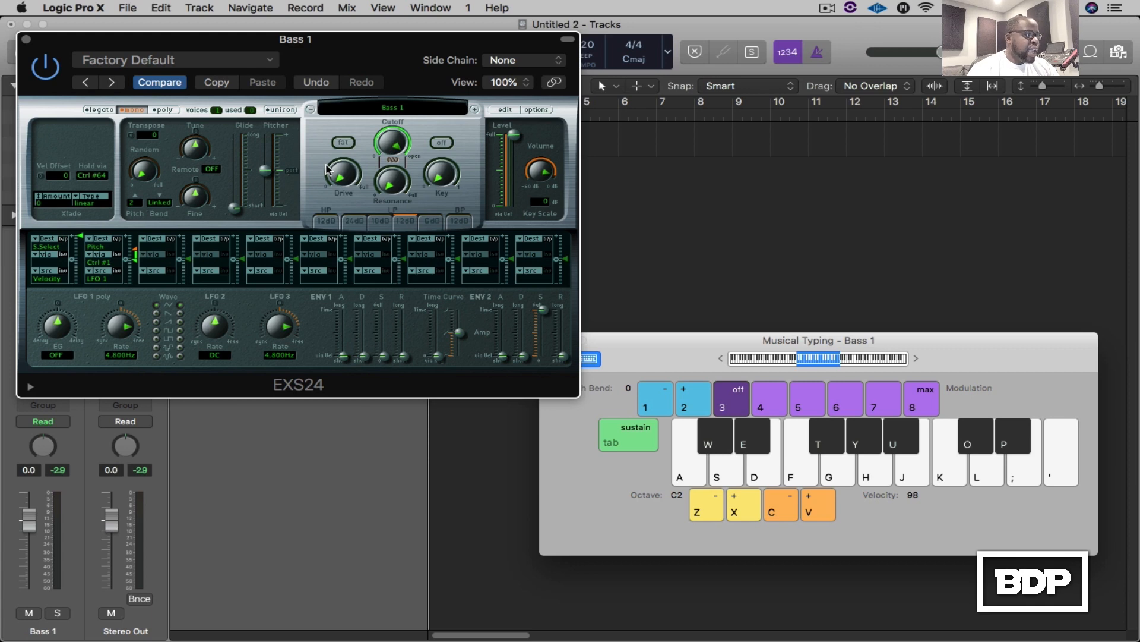
mouse_move(402, 187)
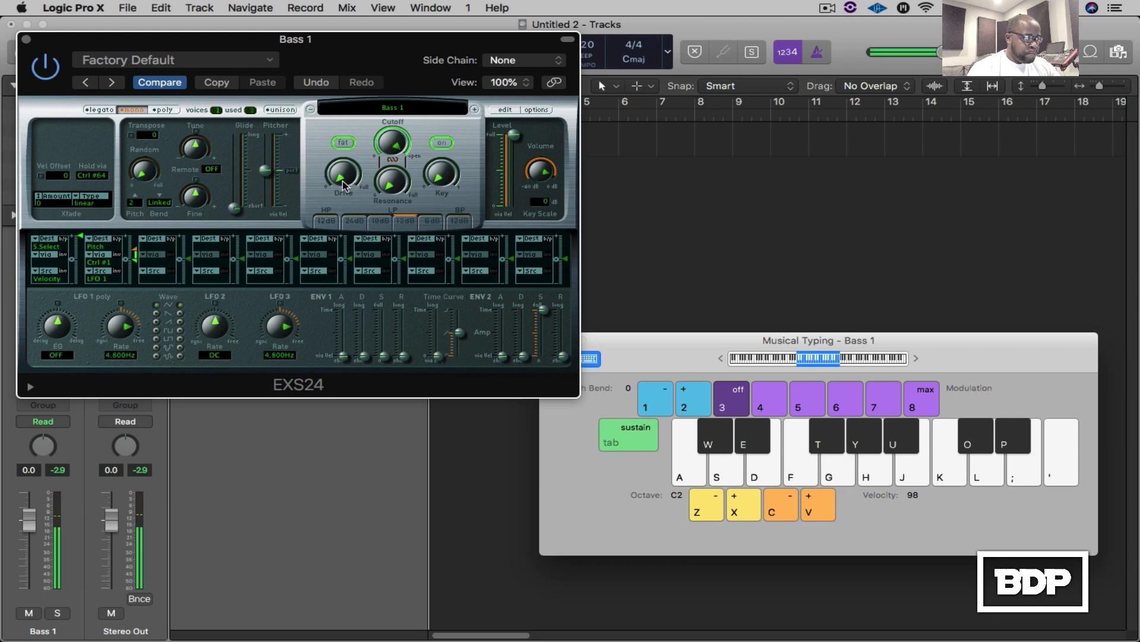
Raise the filter Drive amount and audition with a test note
drag(342, 174, 342, 181)
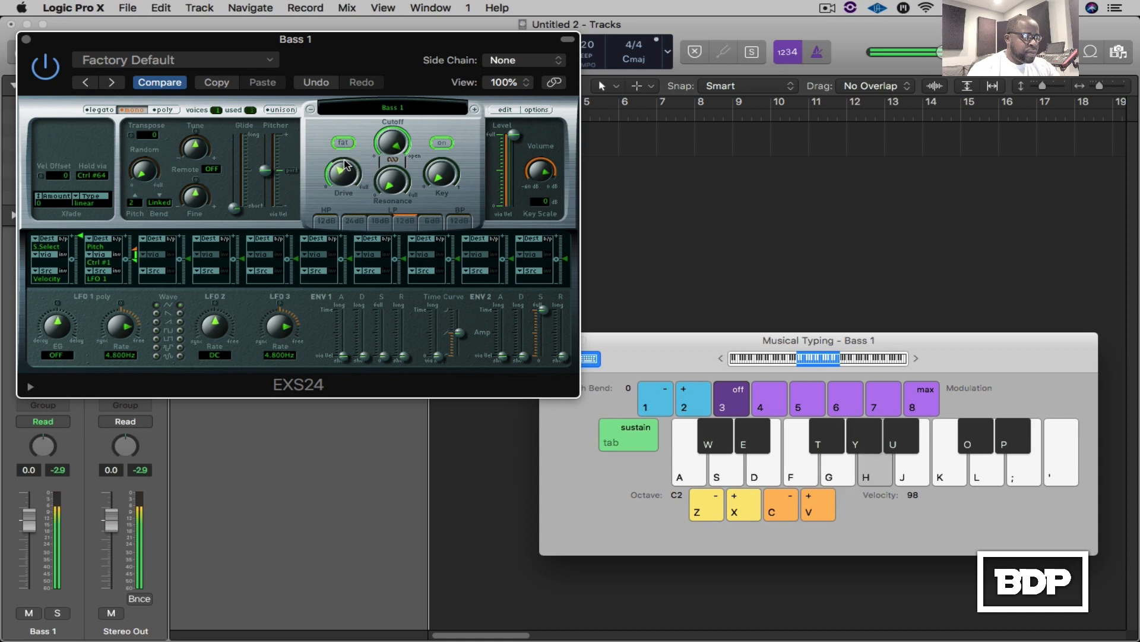
key(h)
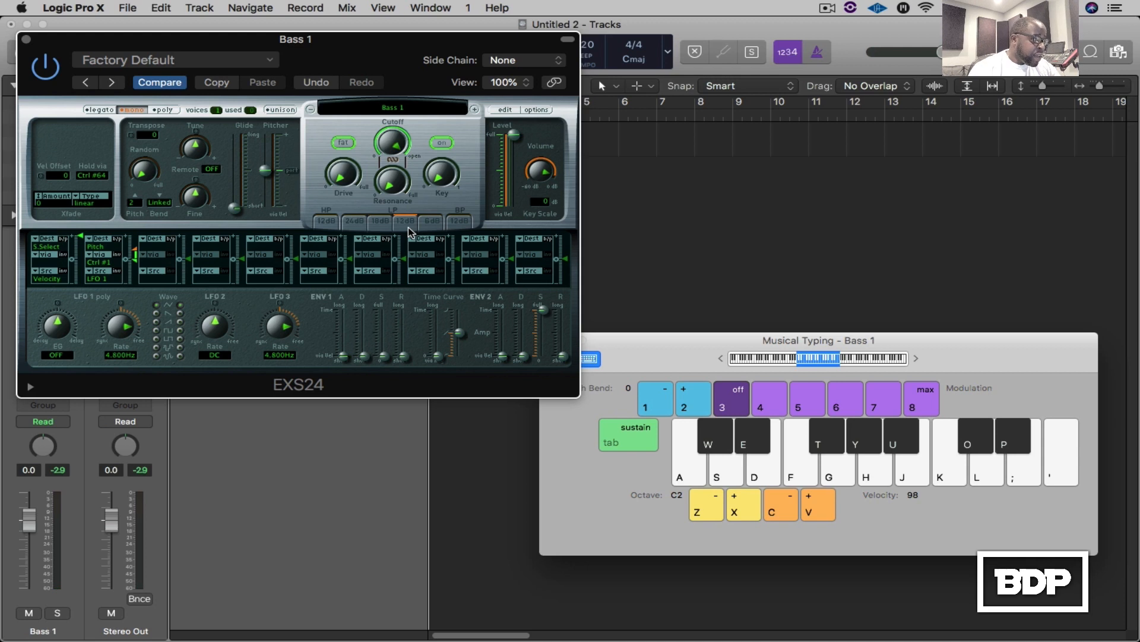
mouse_move(346, 225)
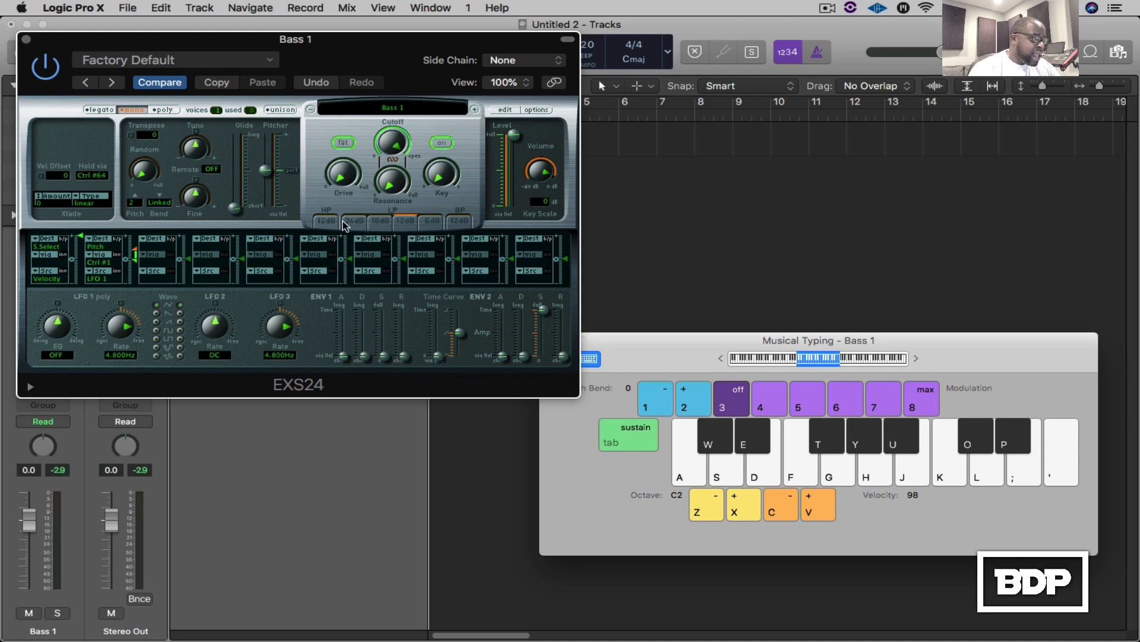
mouse_move(426, 225)
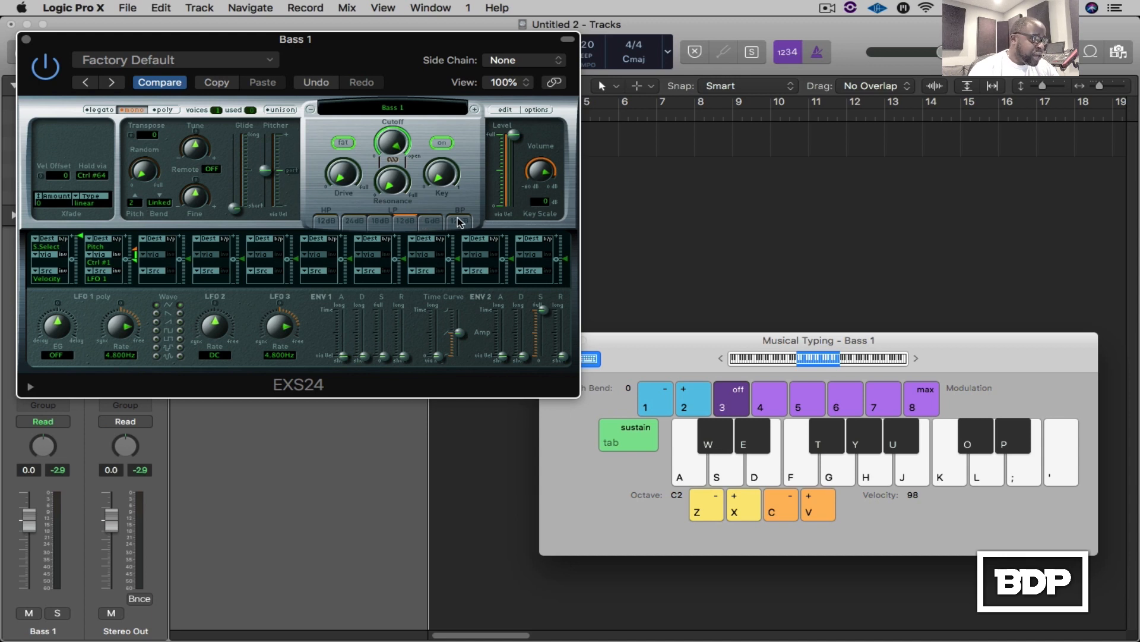
mouse_move(451, 217)
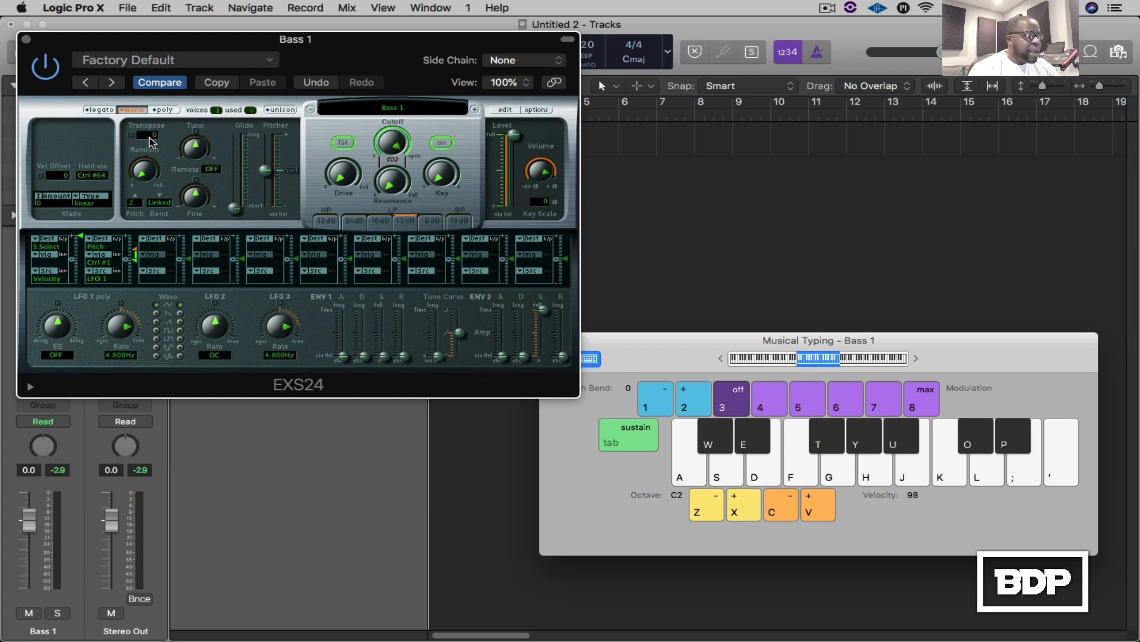
mouse_move(191, 334)
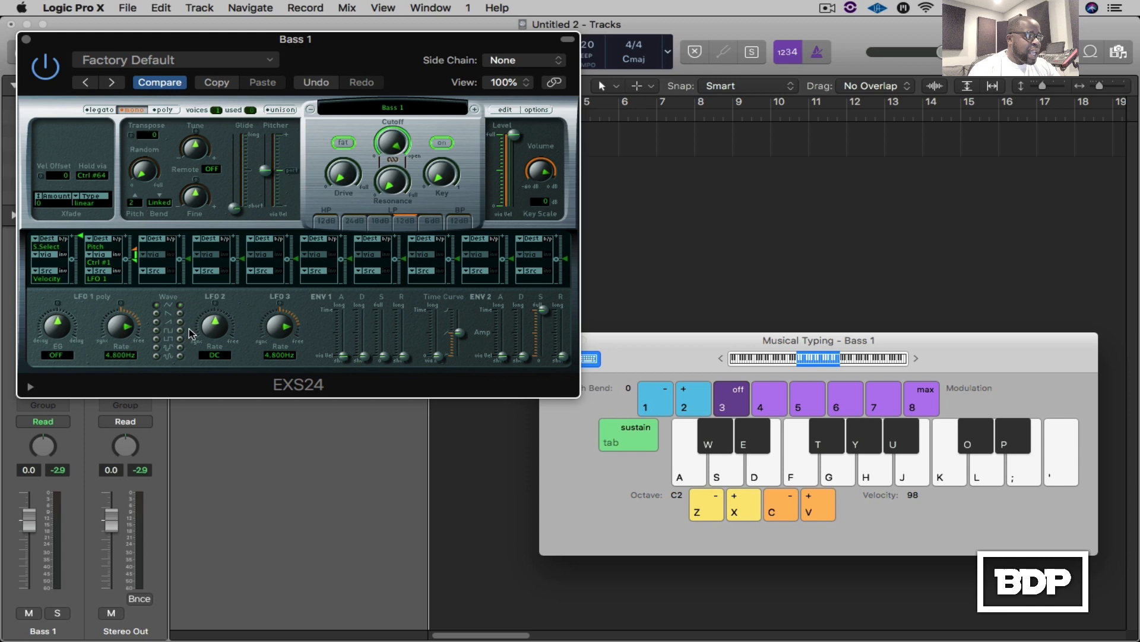
mouse_move(432, 345)
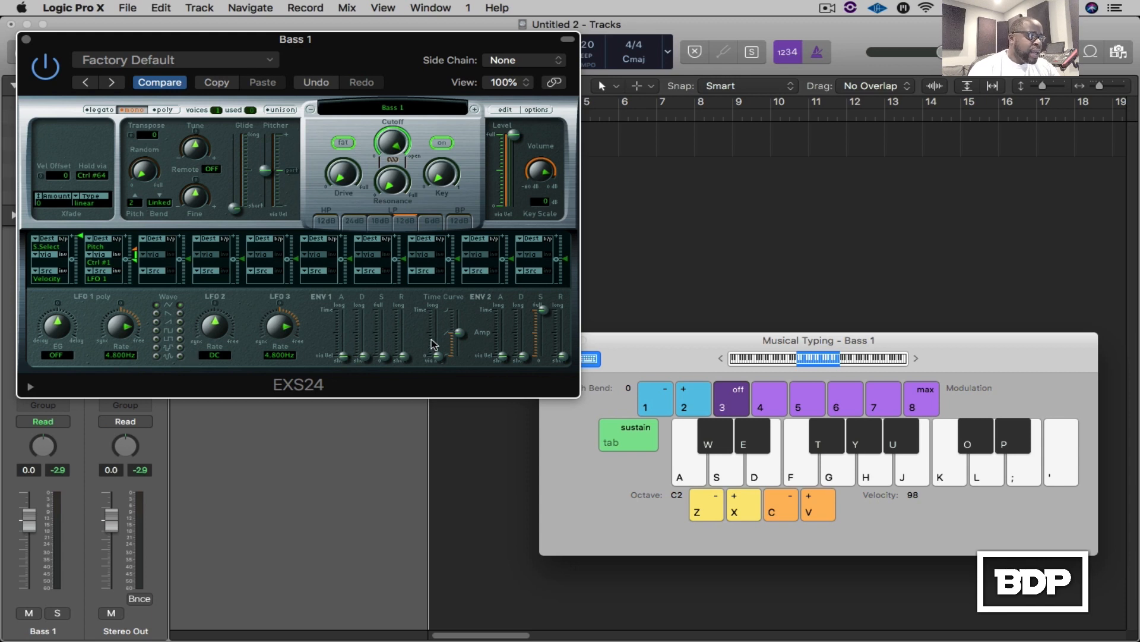
mouse_move(569, 357)
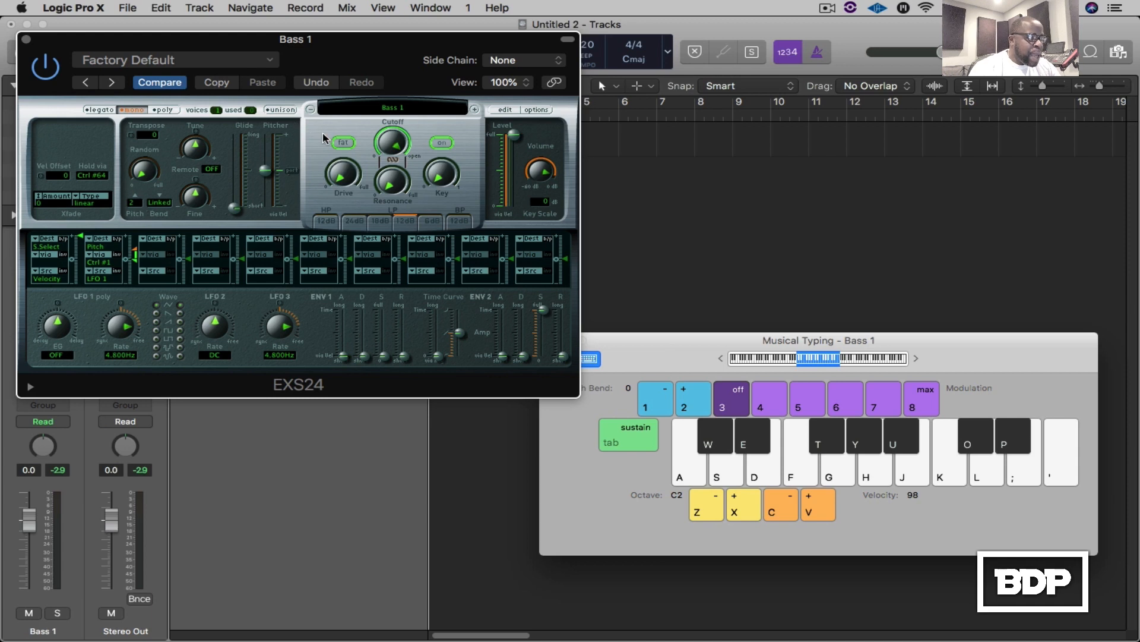
mouse_move(394, 172)
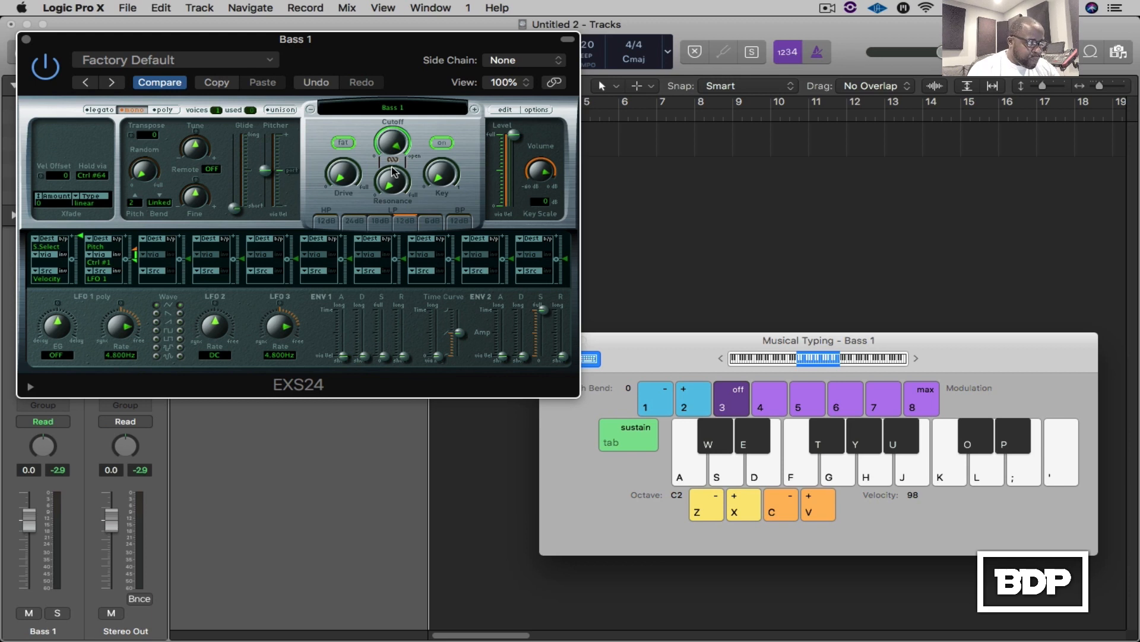
mouse_move(360, 189)
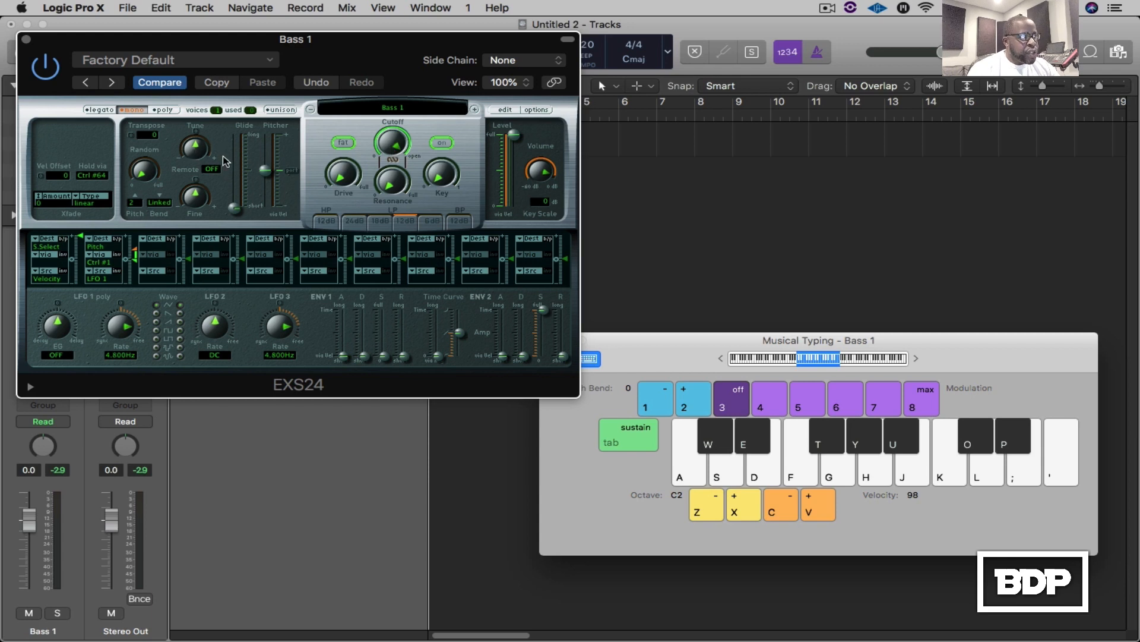
mouse_move(270, 180)
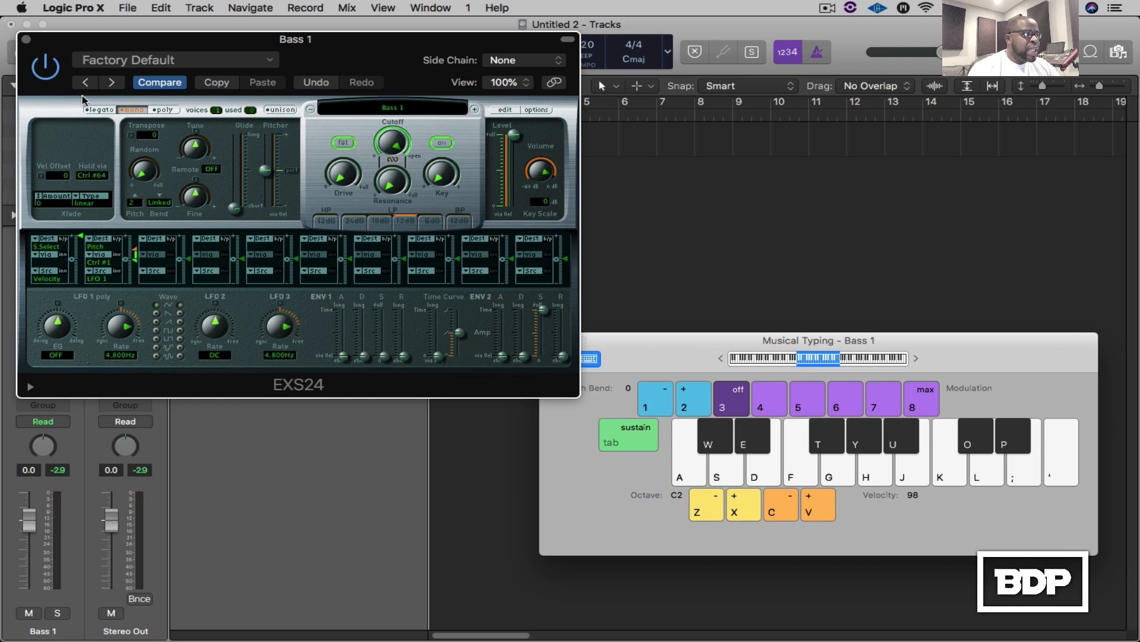
mouse_move(234, 201)
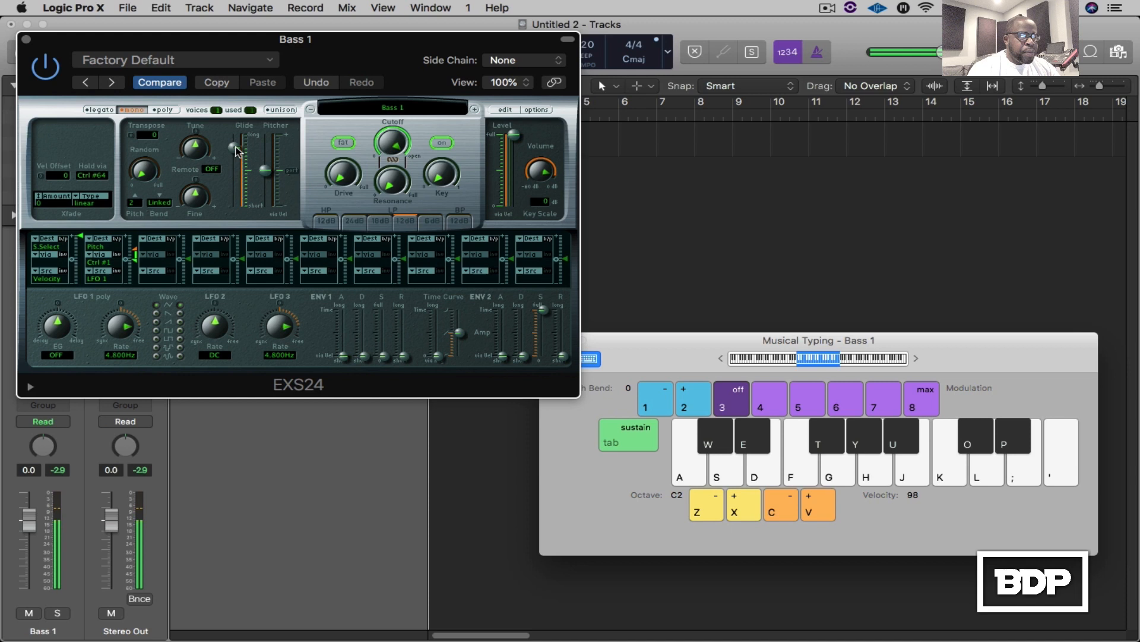
Bring the EXS24 bass glide time back down to its minimum
click(798, 451)
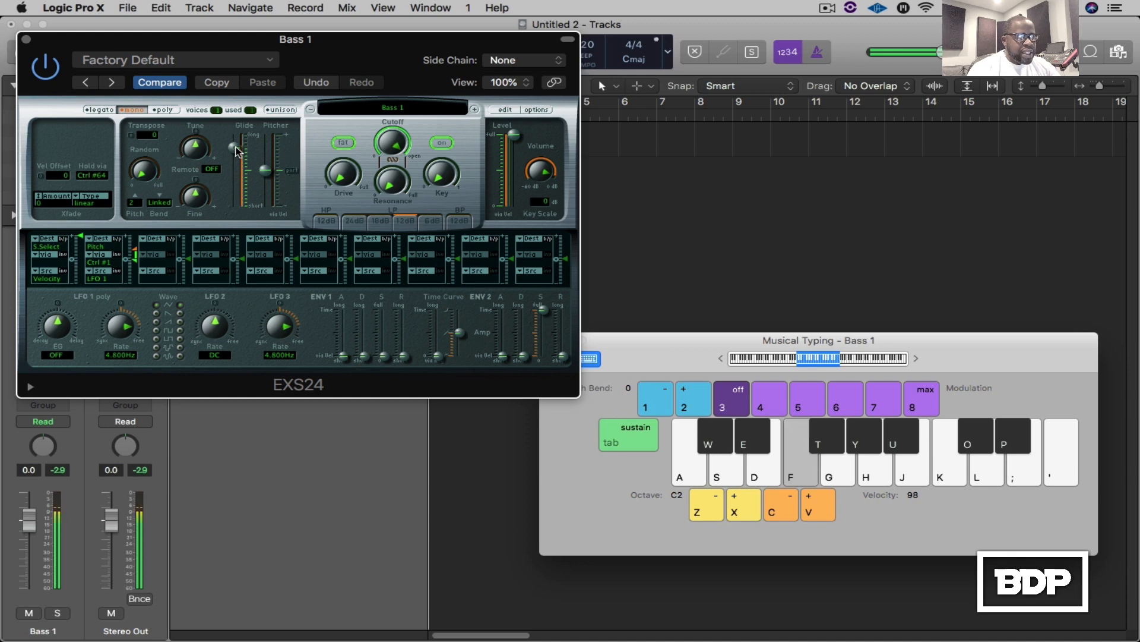
drag(250, 150, 250, 215)
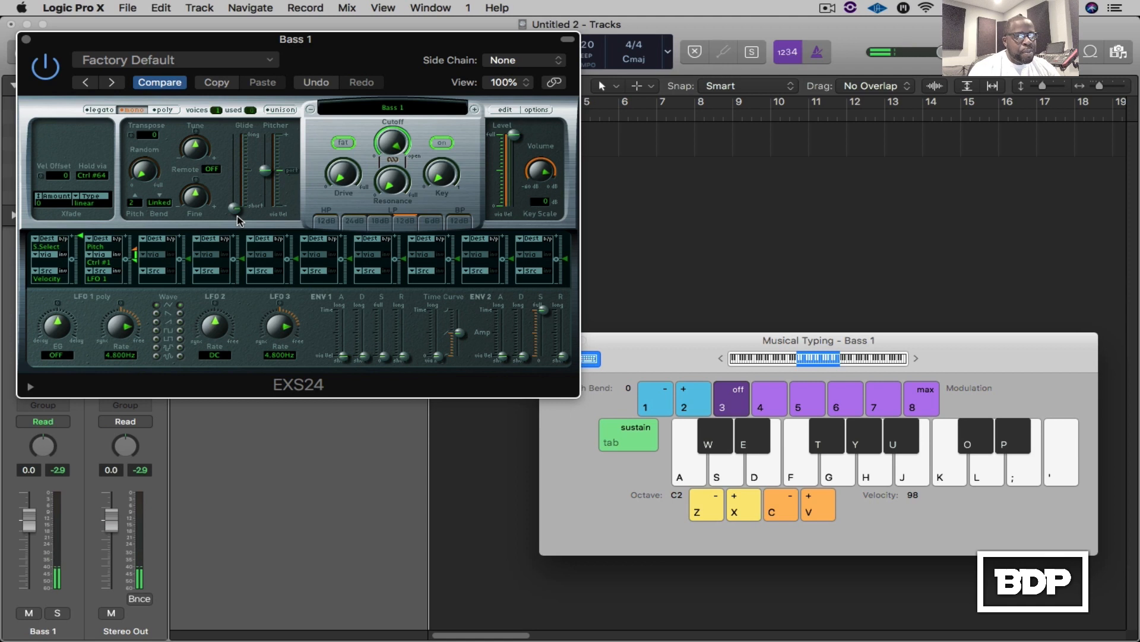
mouse_move(185, 149)
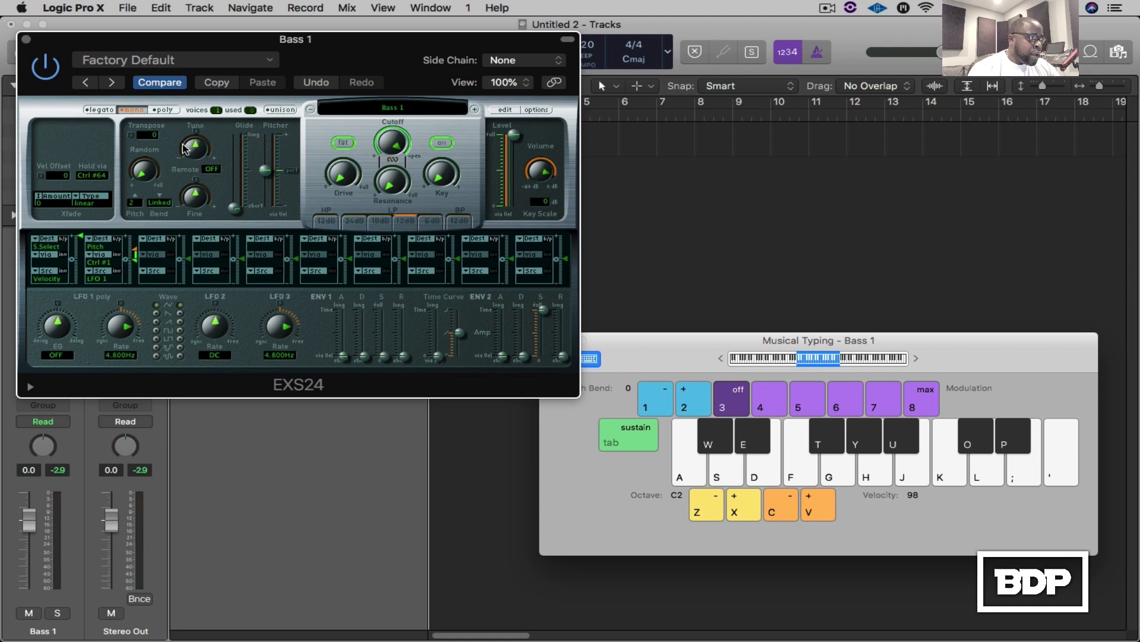